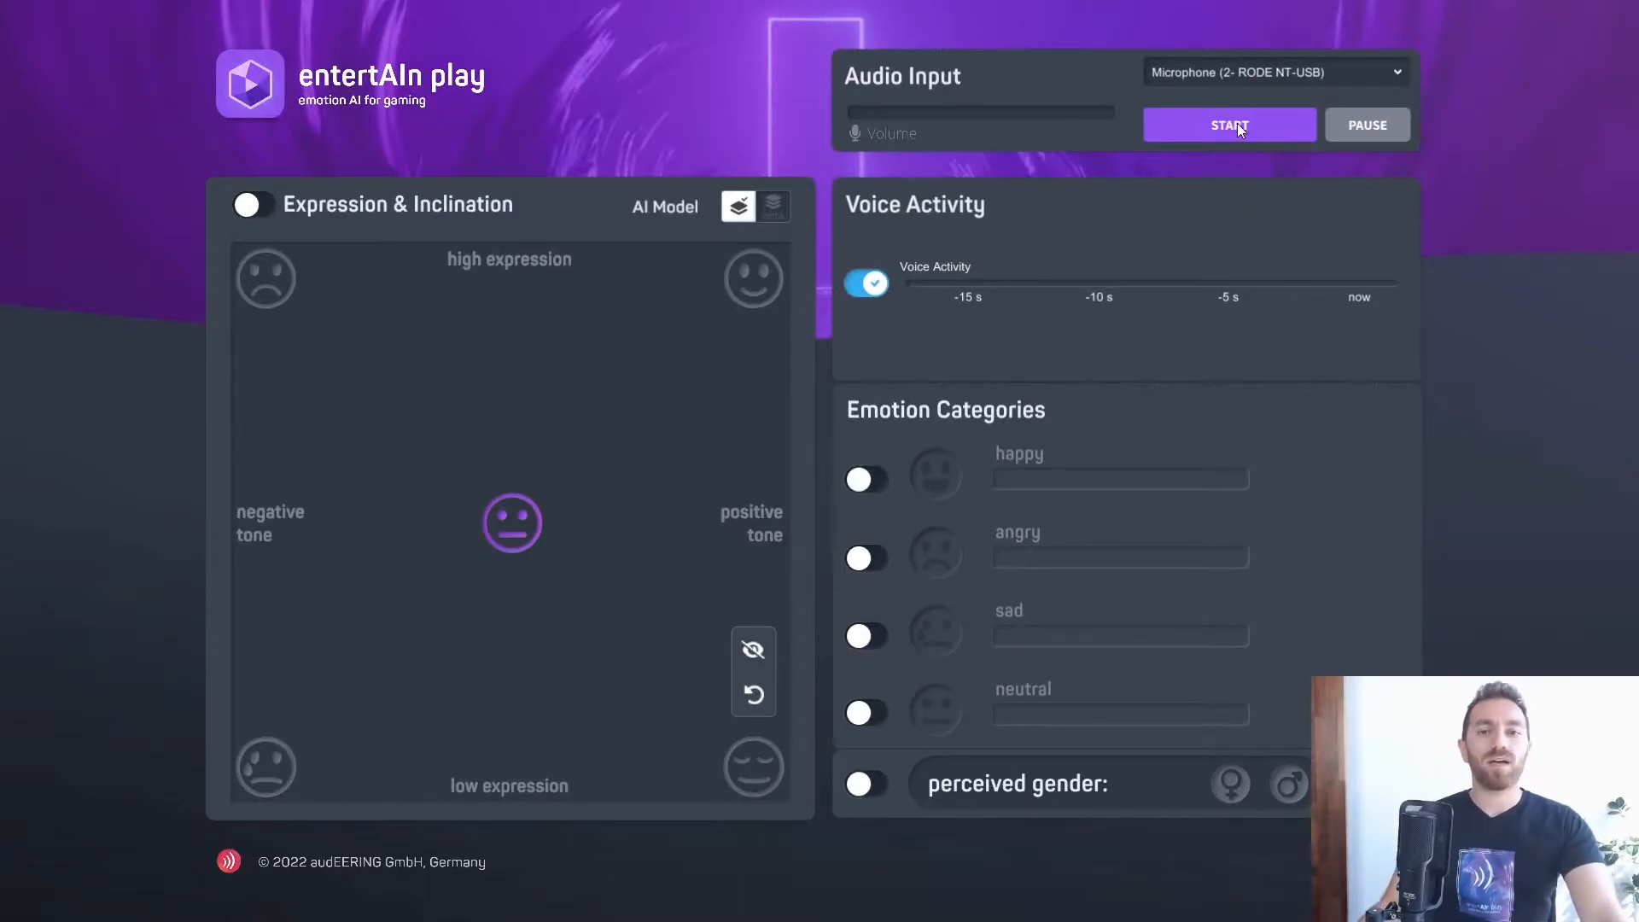
- Begin analysing live microphone audio and enable the happy, angry, sad and neutral emotion scores
click(1229, 124)
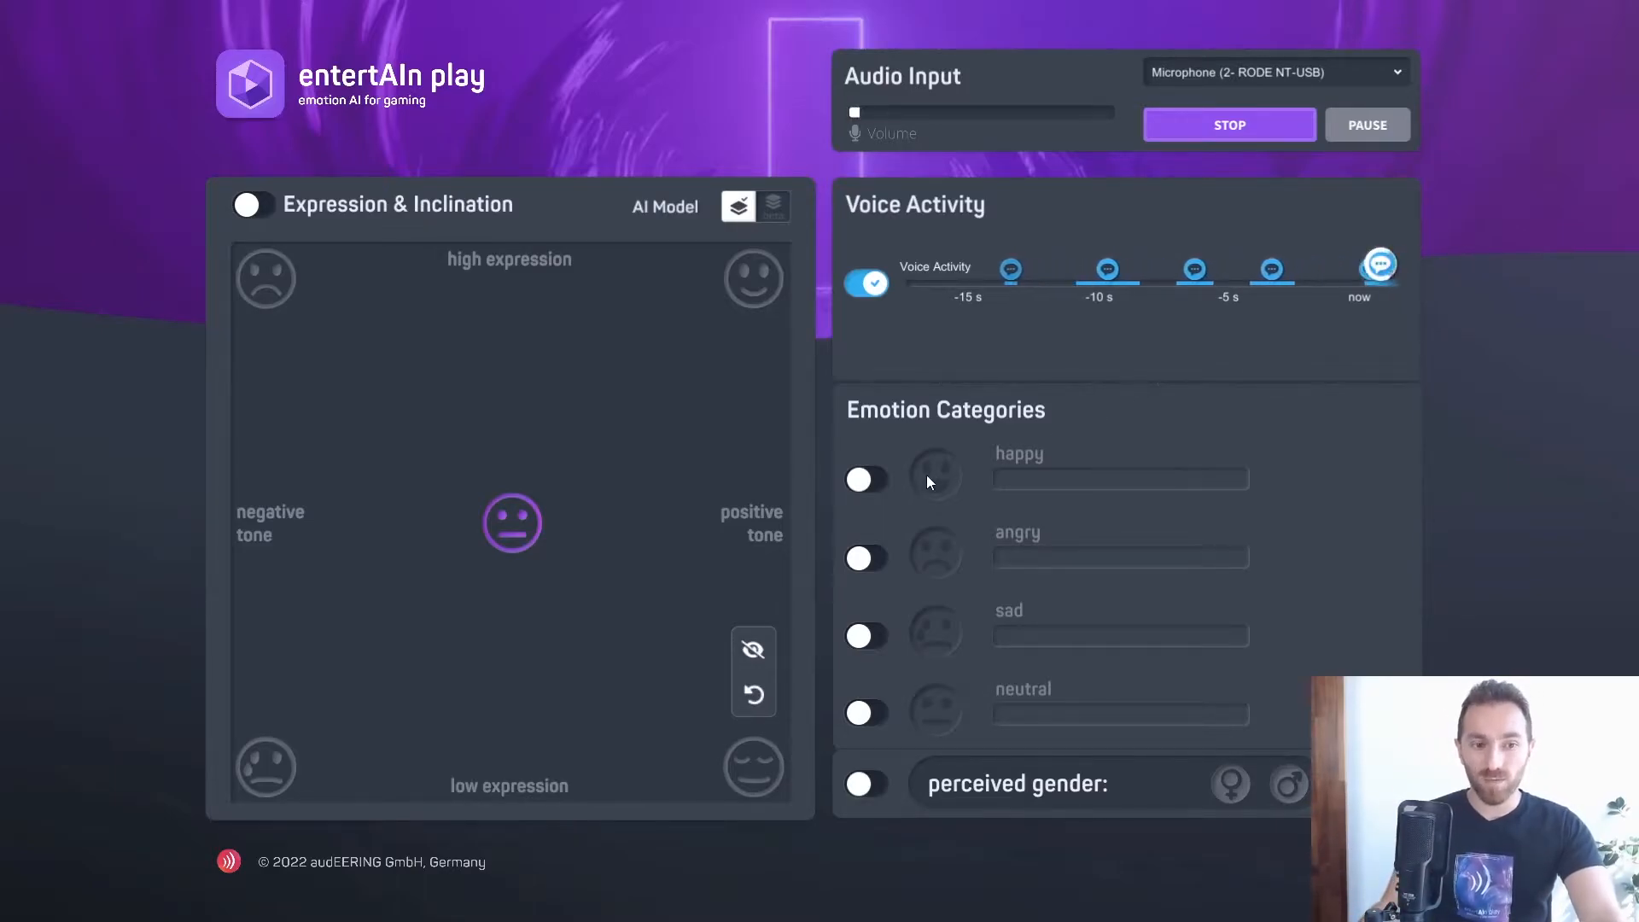
click(866, 478)
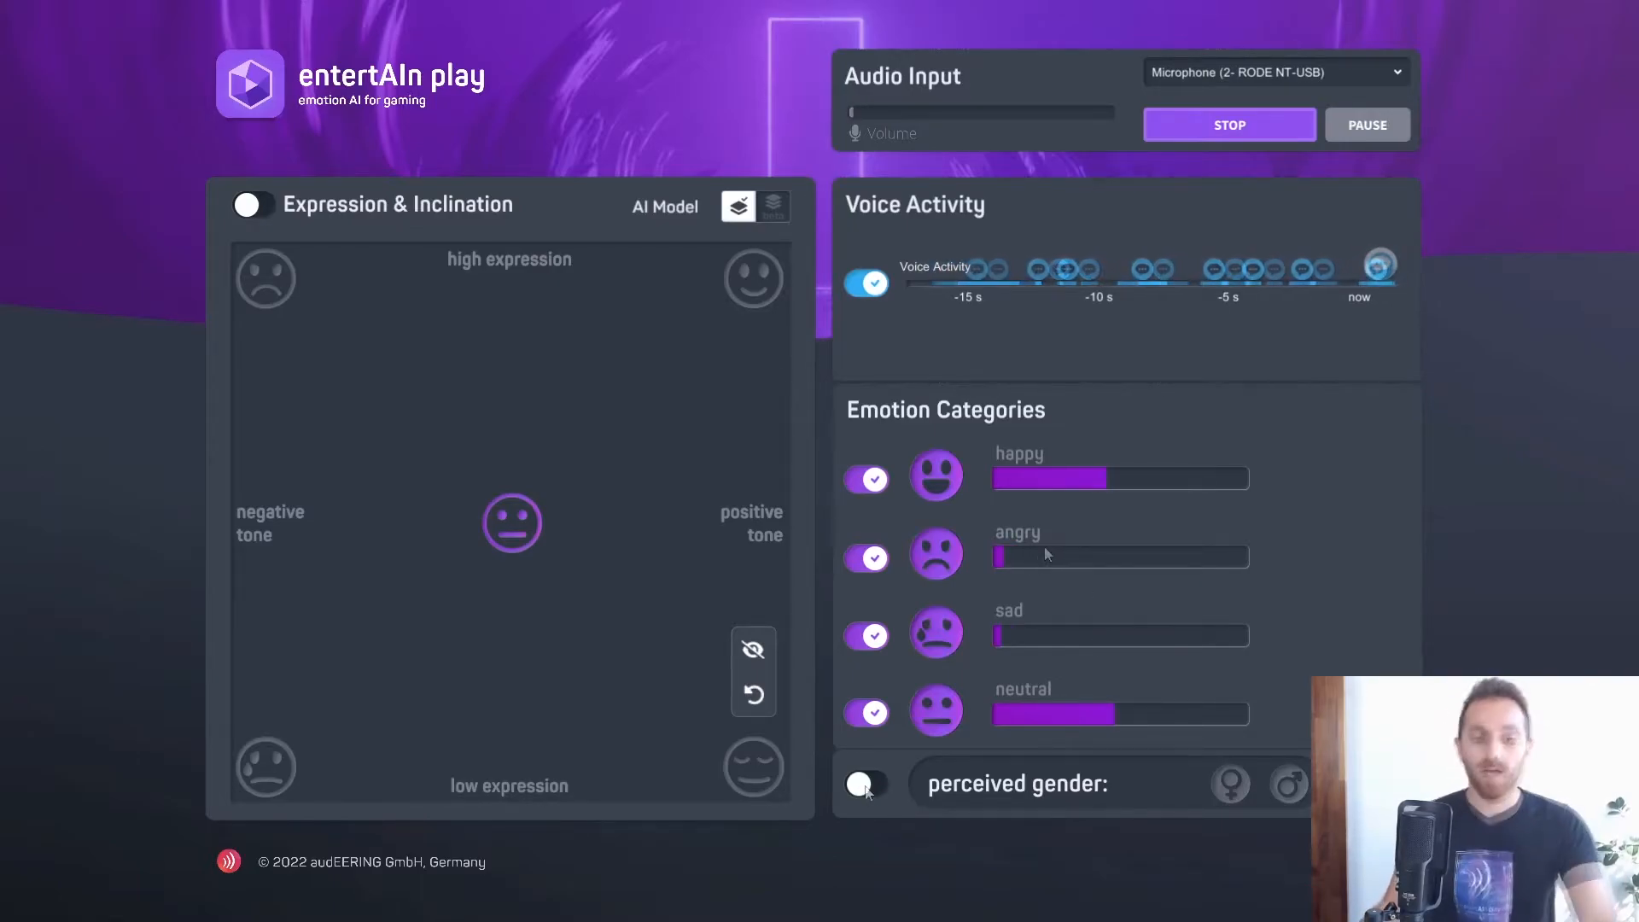
- Enable perceived gender detection, highlighting the male symbol beside the emotion scores
click(867, 784)
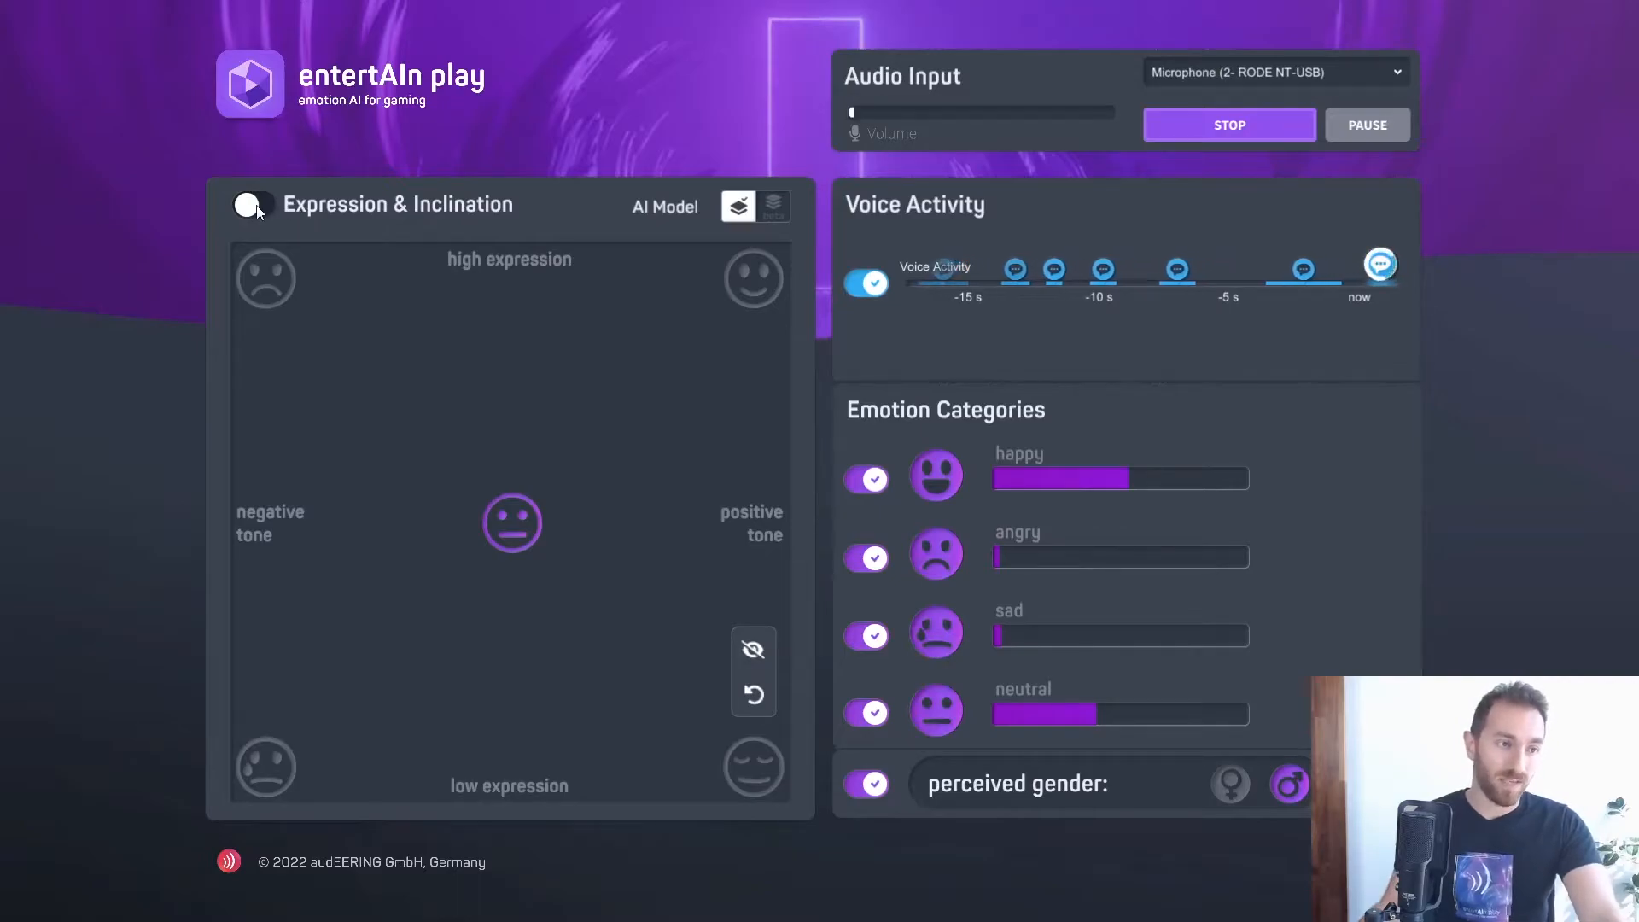
- Enable the Expression & Inclination map, plotting the voice near interested and enthusiastic
click(252, 204)
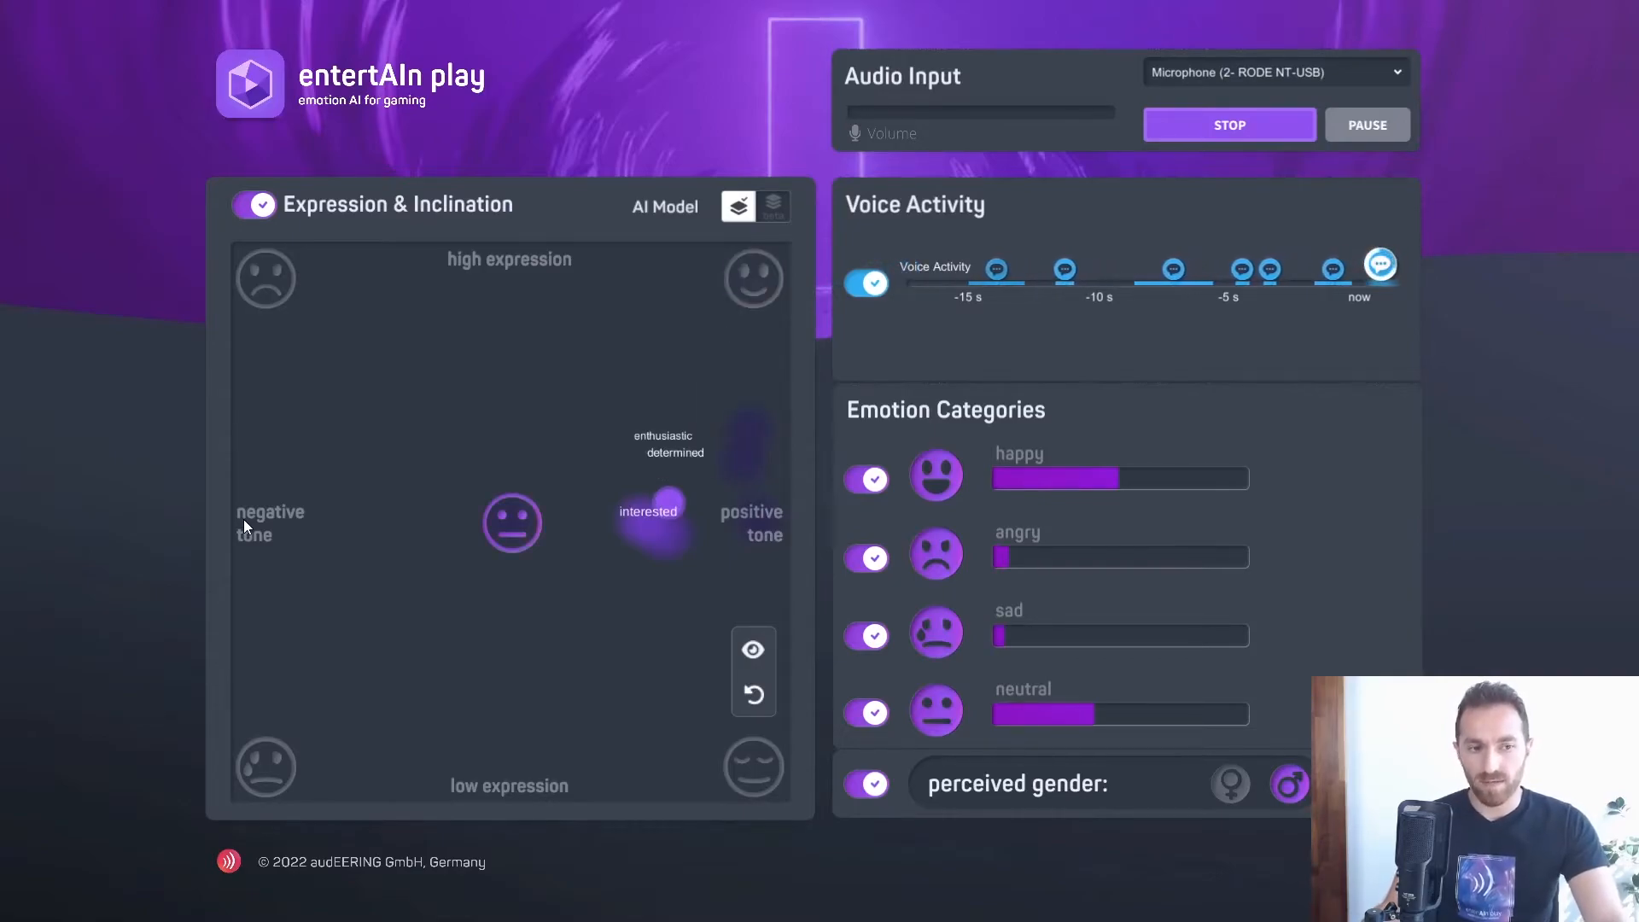
mouse_move(533, 167)
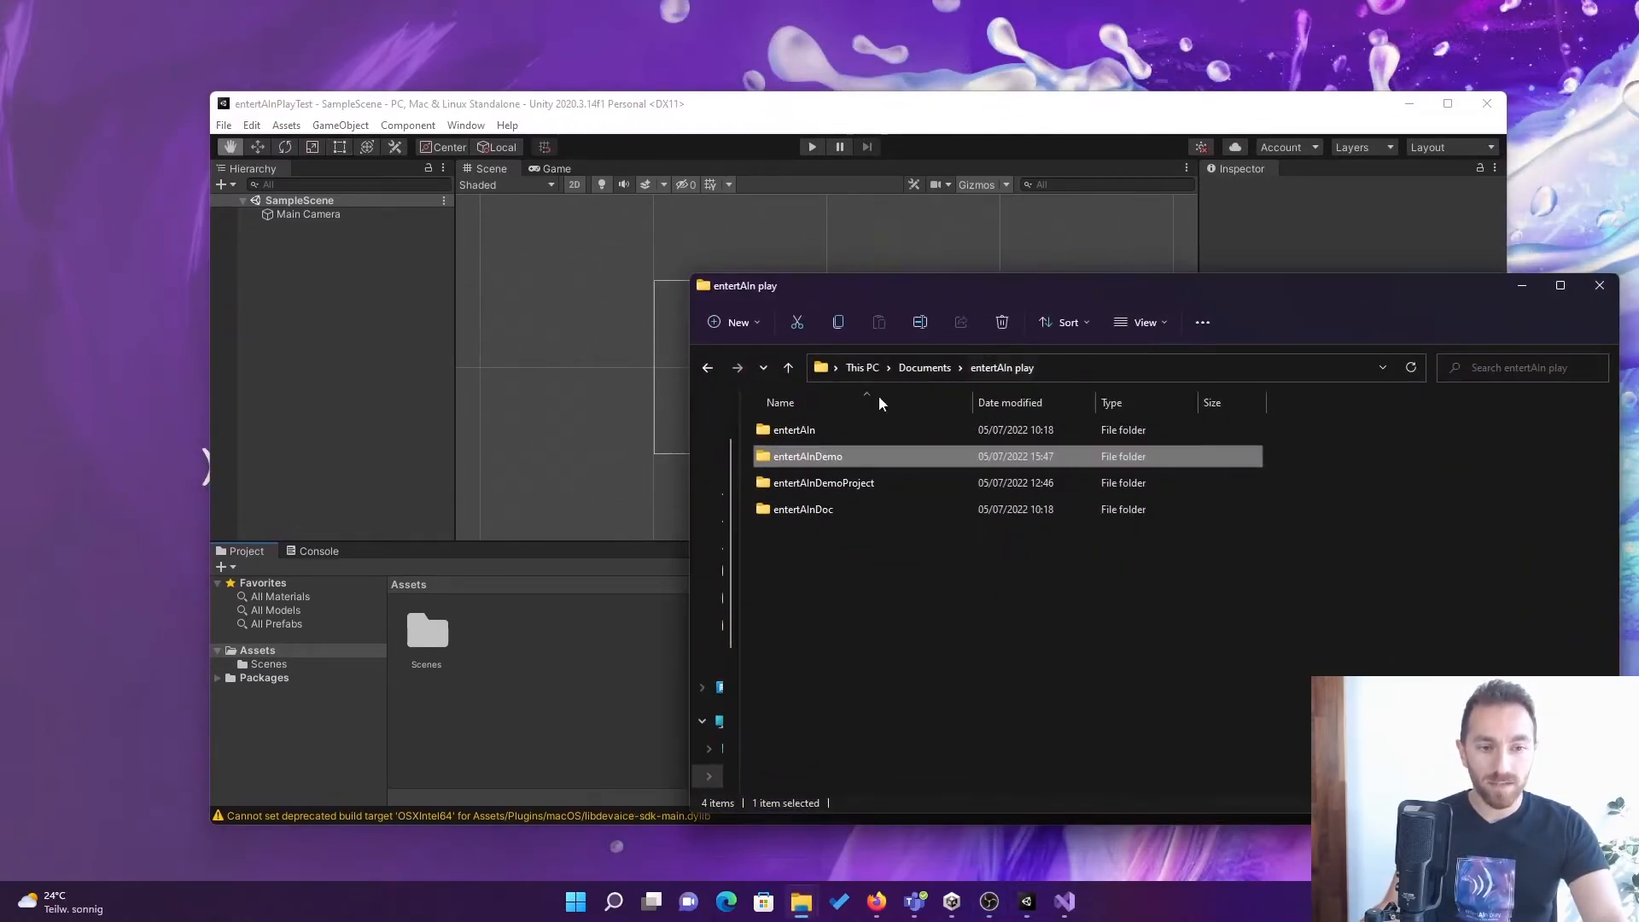
- Enter the entertAIn SDK folder under Documents > entertAIn play beside the Unity project
double_click(792, 431)
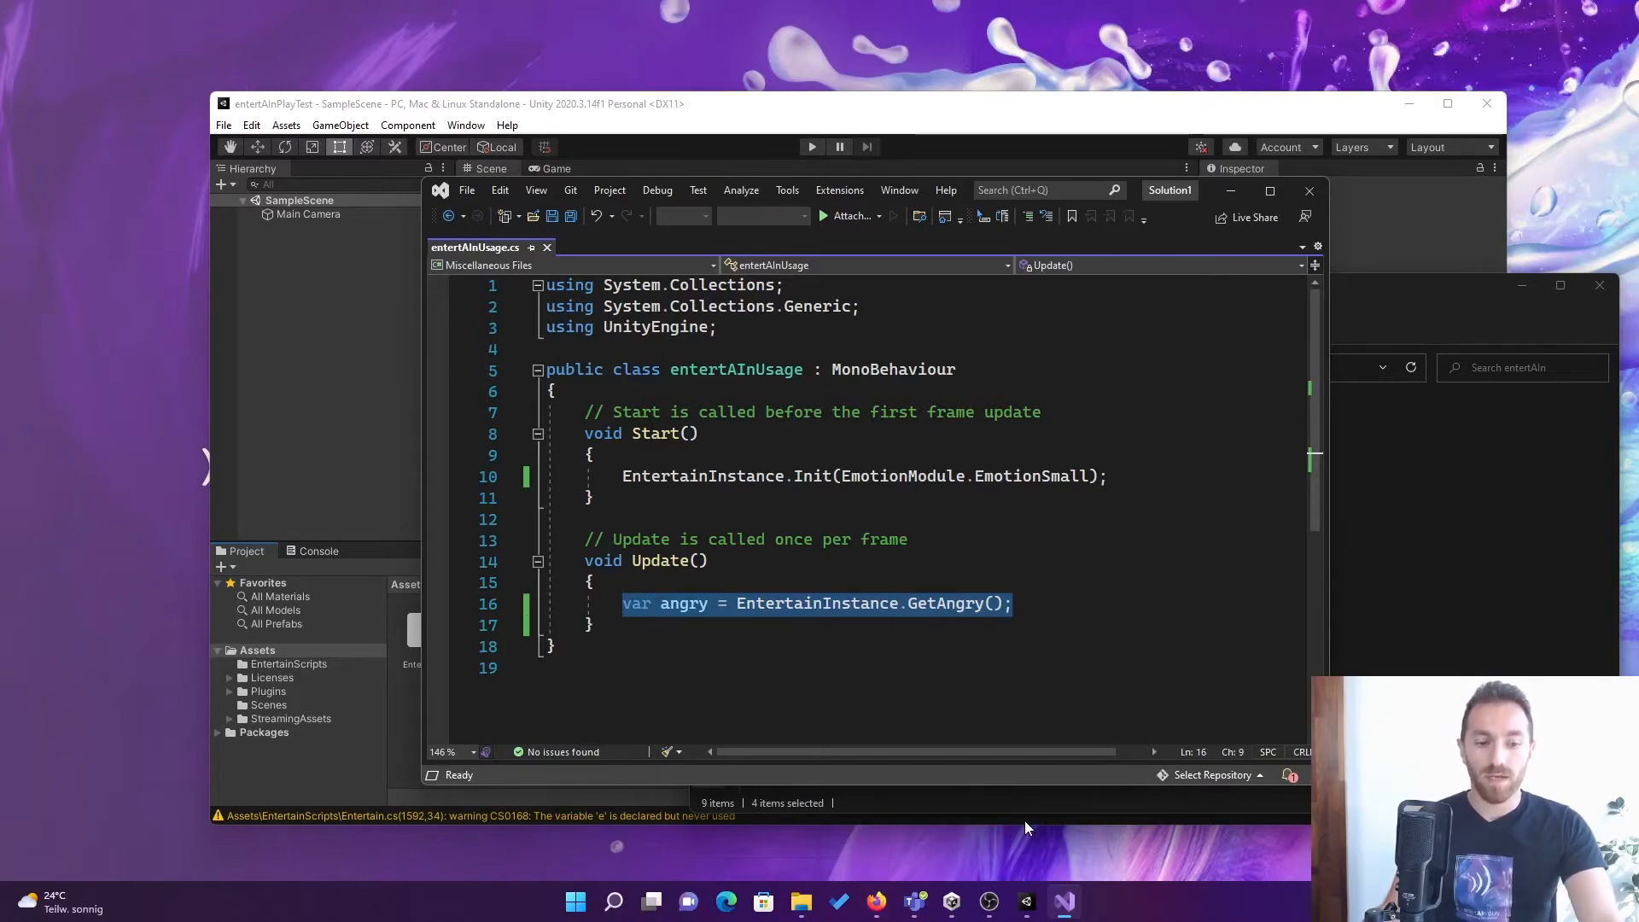
mouse_move(1426, 307)
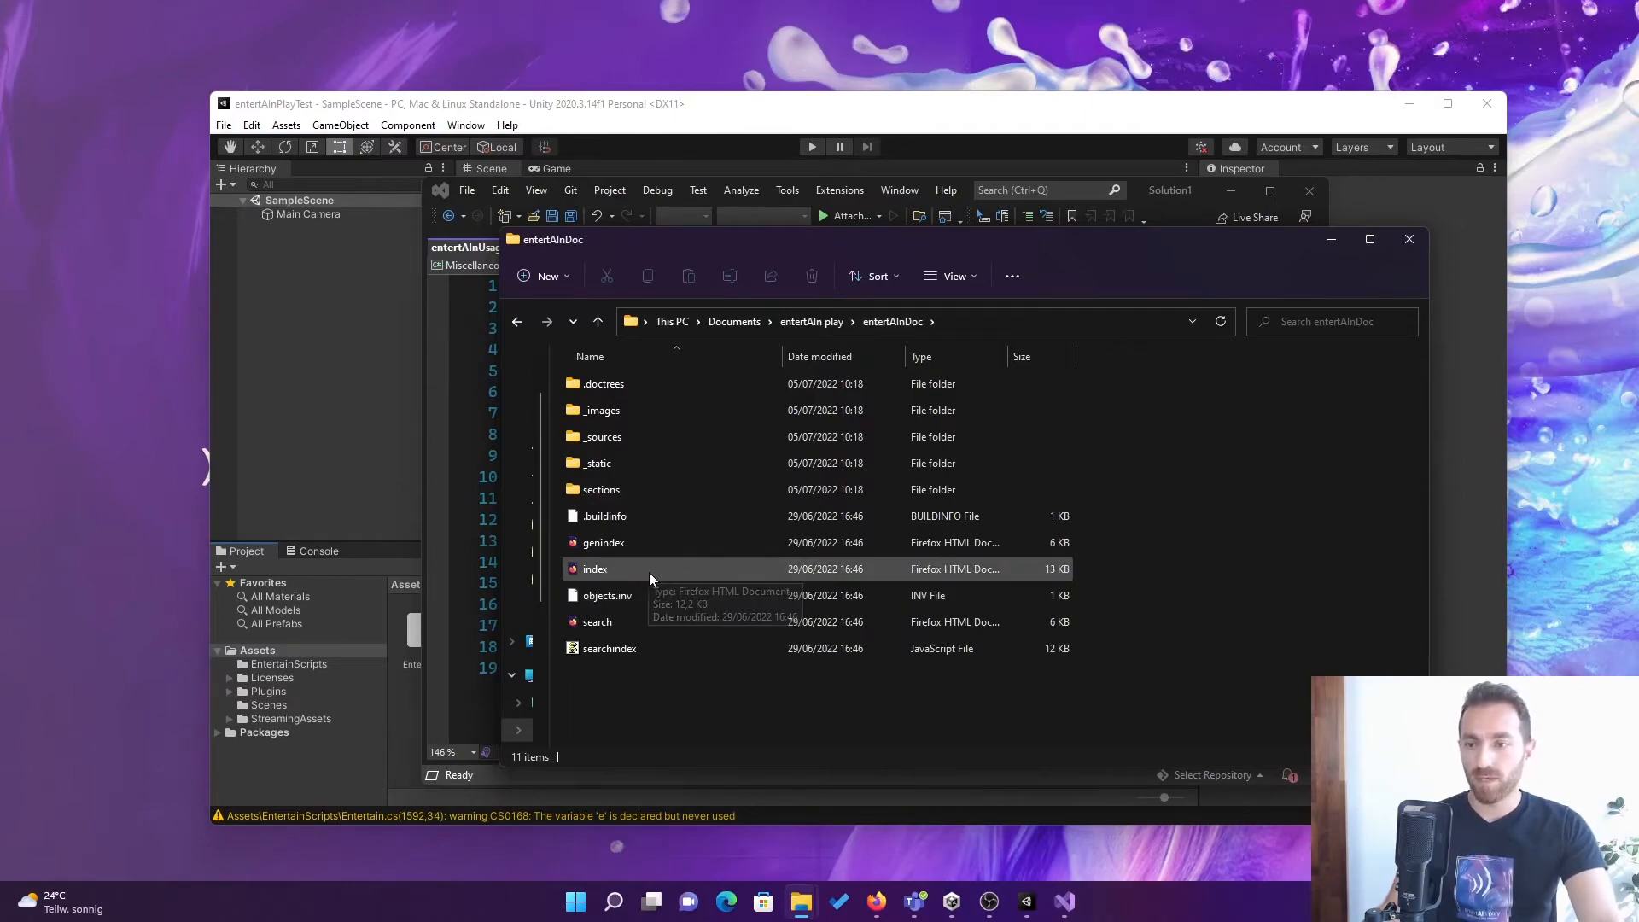
- Launch index.html from the entertAInDoc folder to show the documentation's Introduction page
click(594, 569)
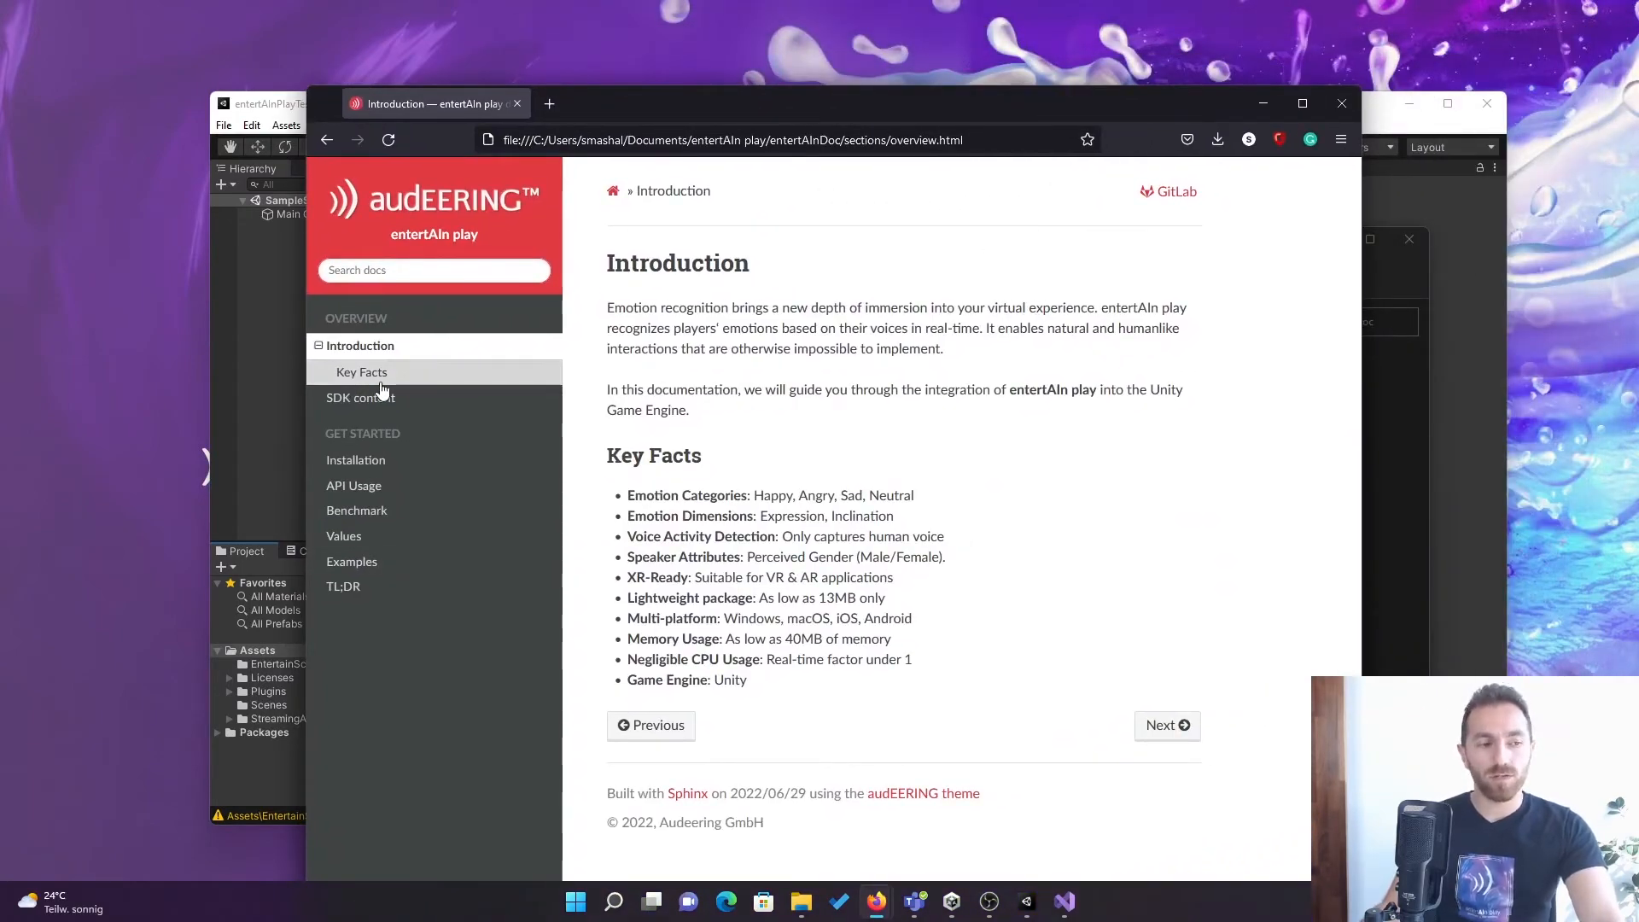
mouse_move(403, 521)
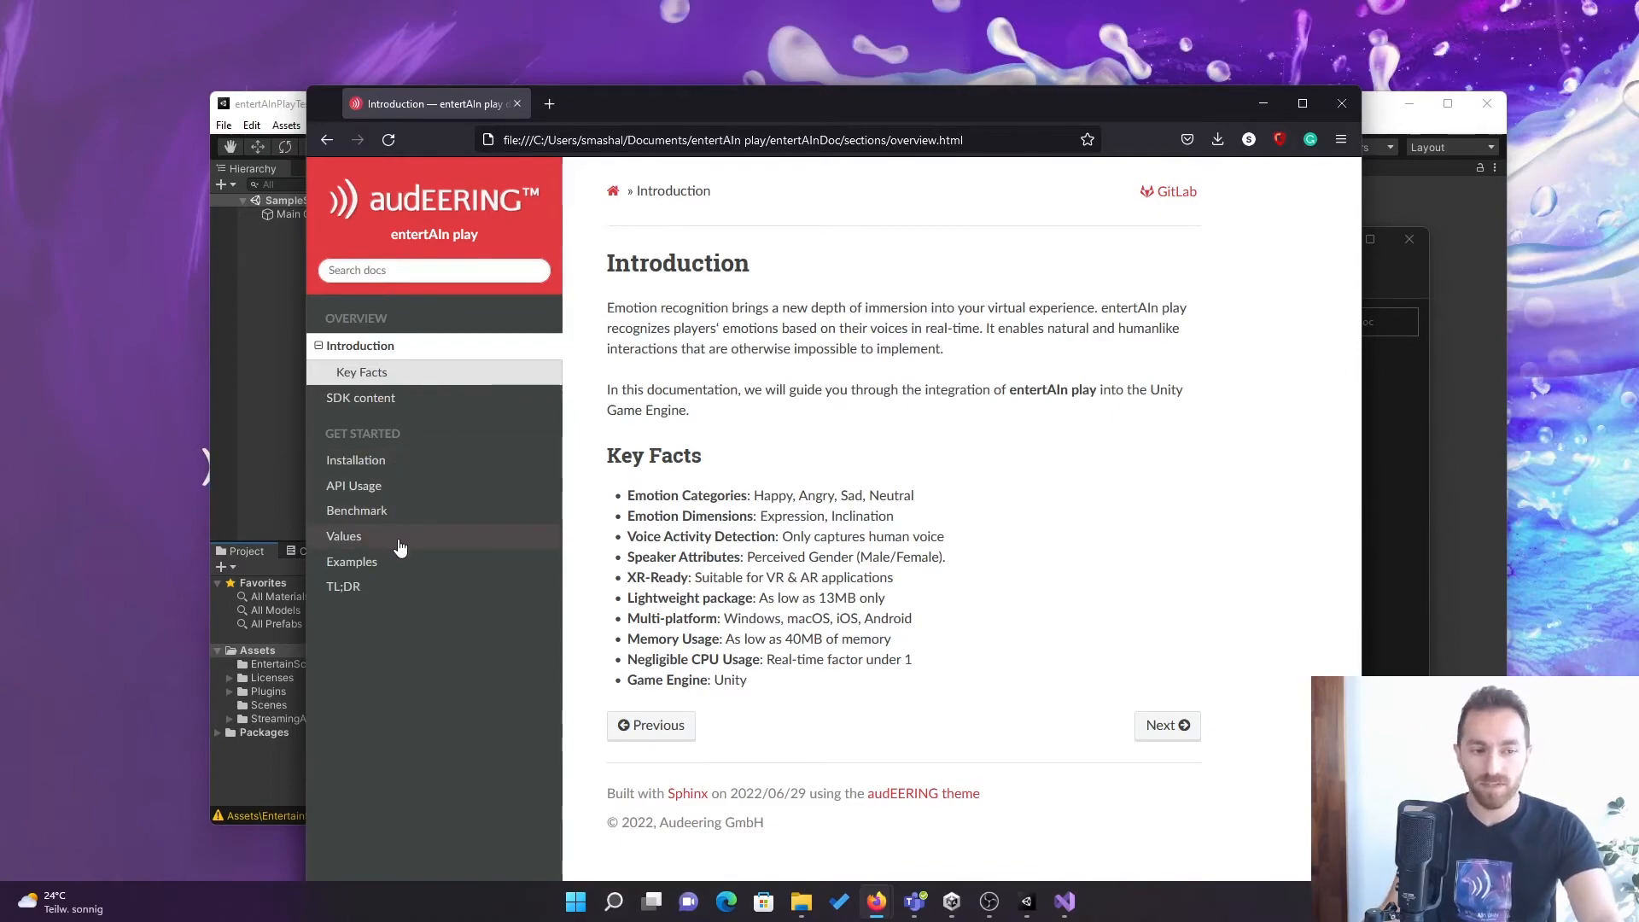
mouse_move(357, 591)
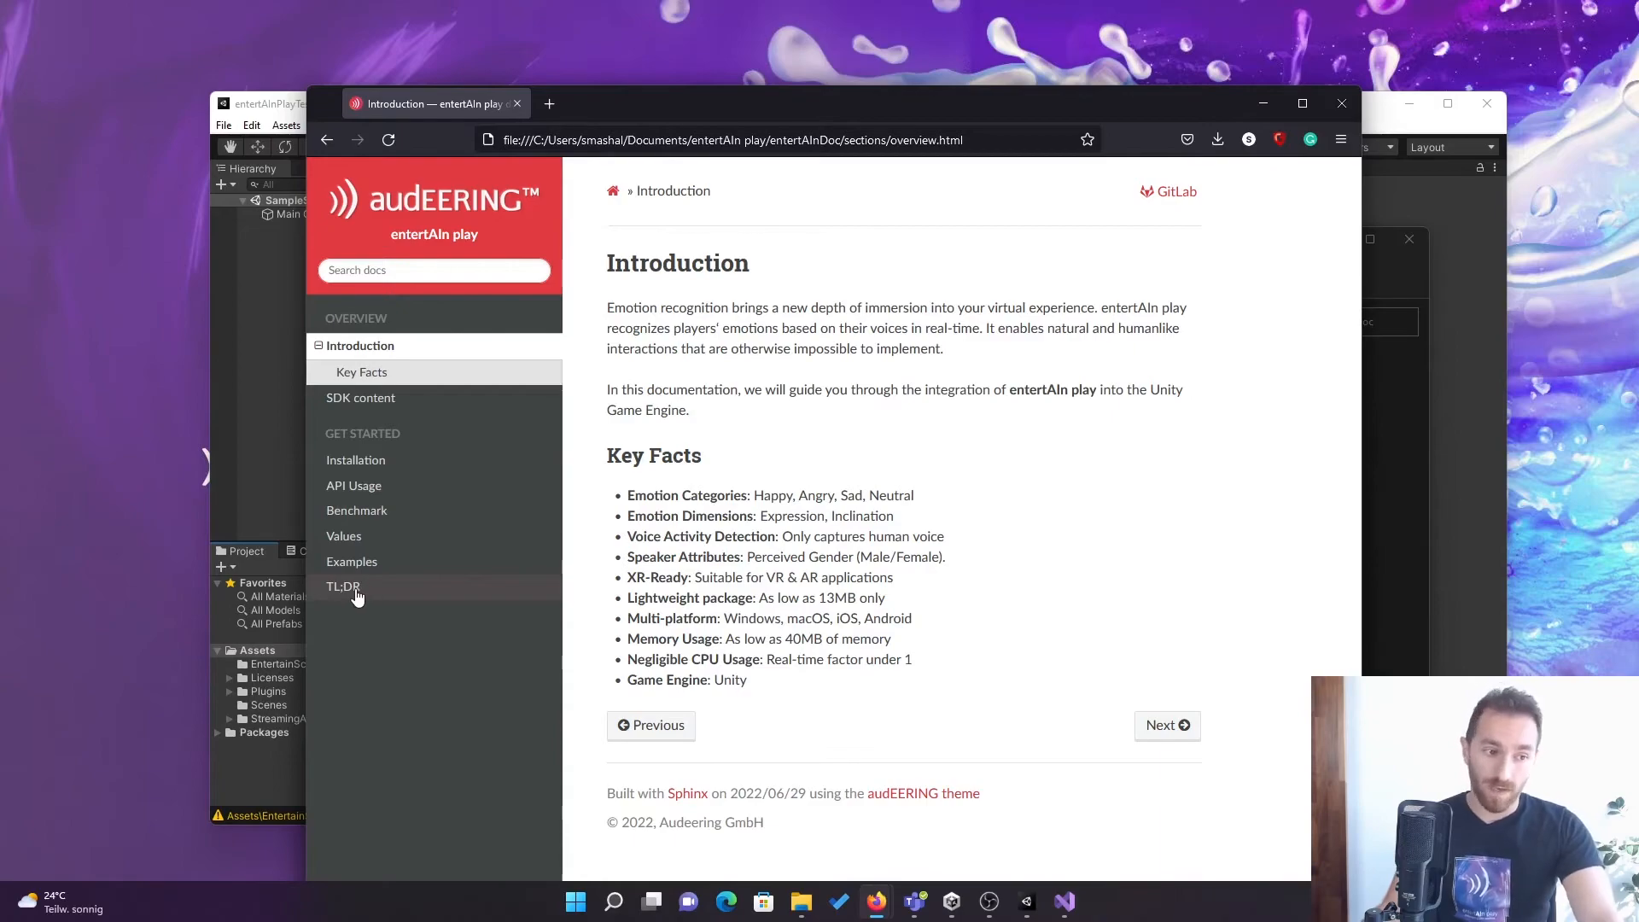
- Navigate via the TL;DR page to Examples and review The Callbacks sample code
click(344, 588)
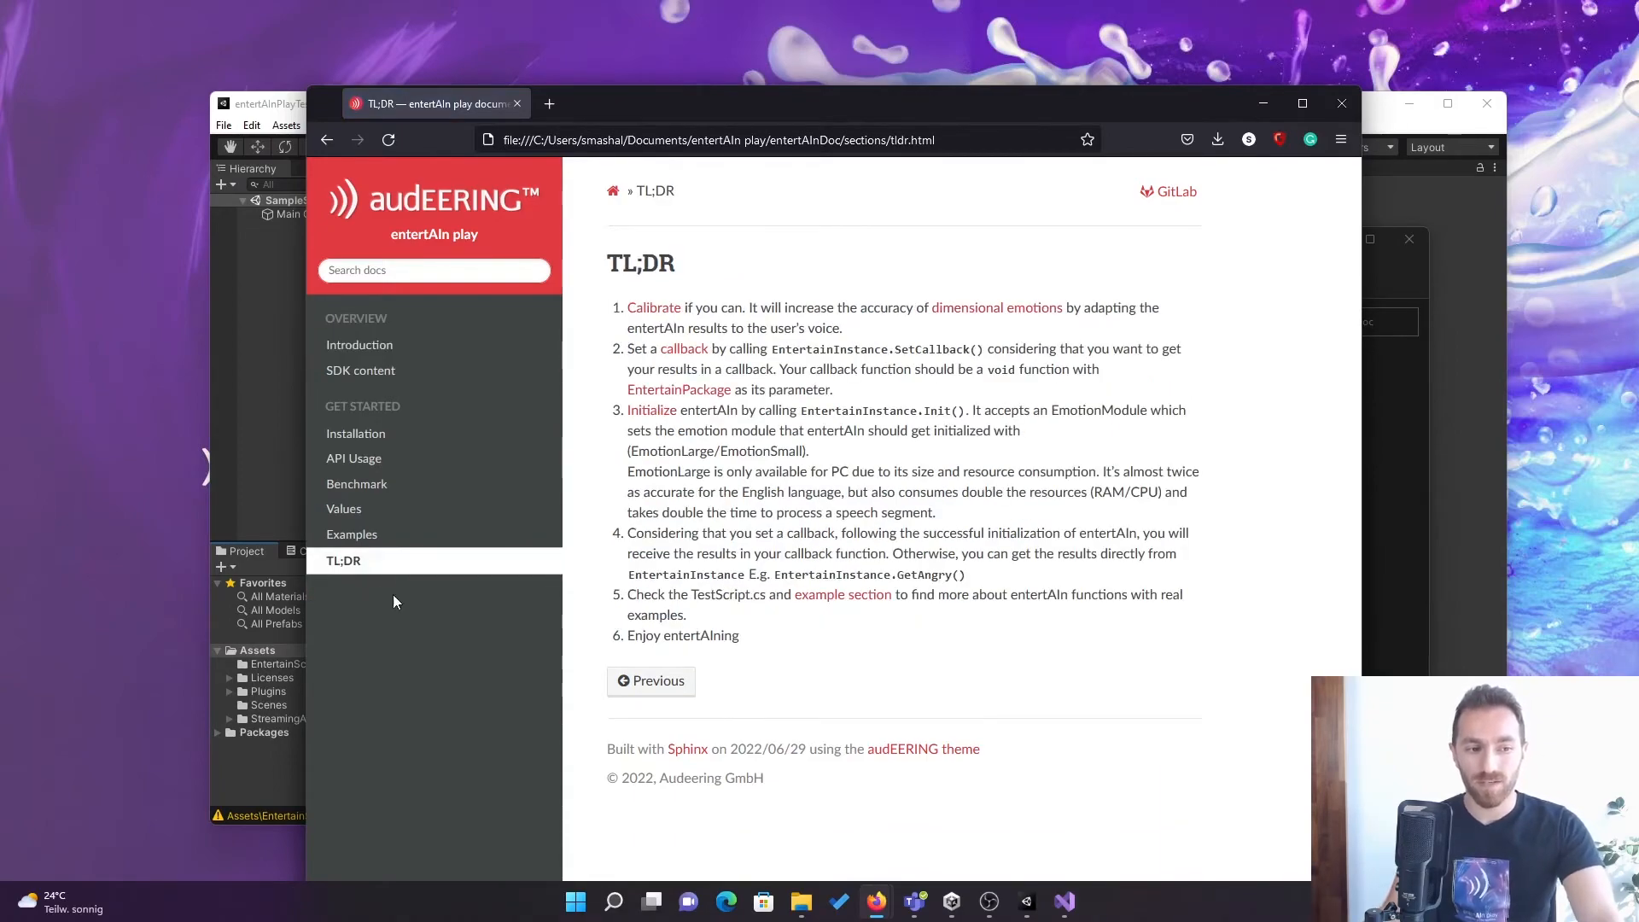
mouse_move(910, 490)
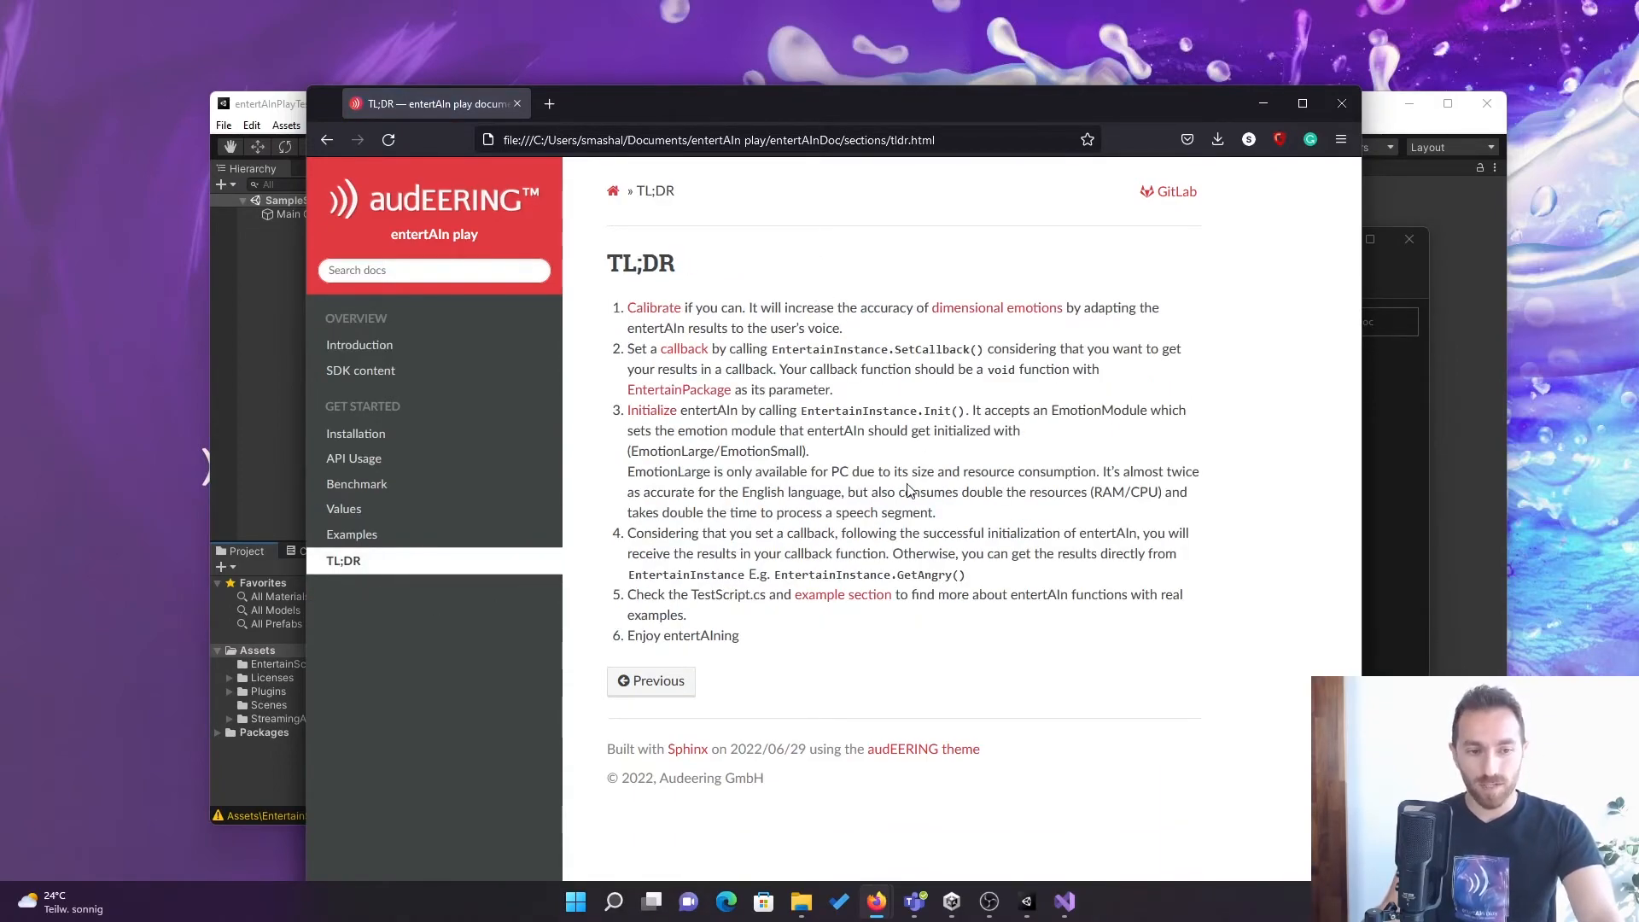
mouse_move(983, 593)
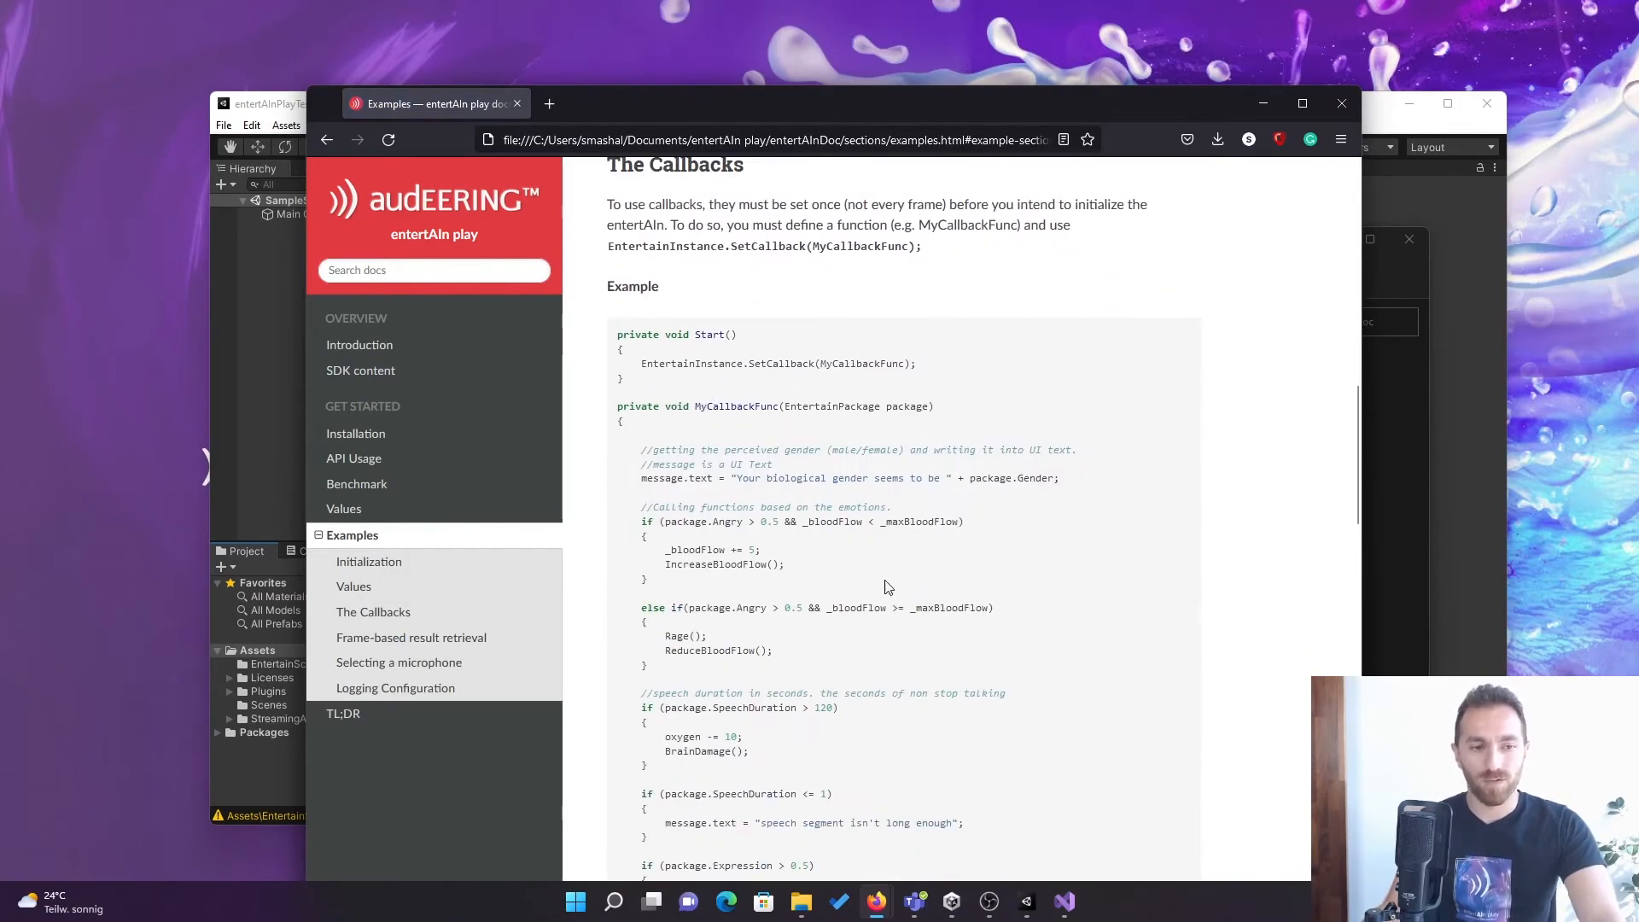
mouse_move(1014, 601)
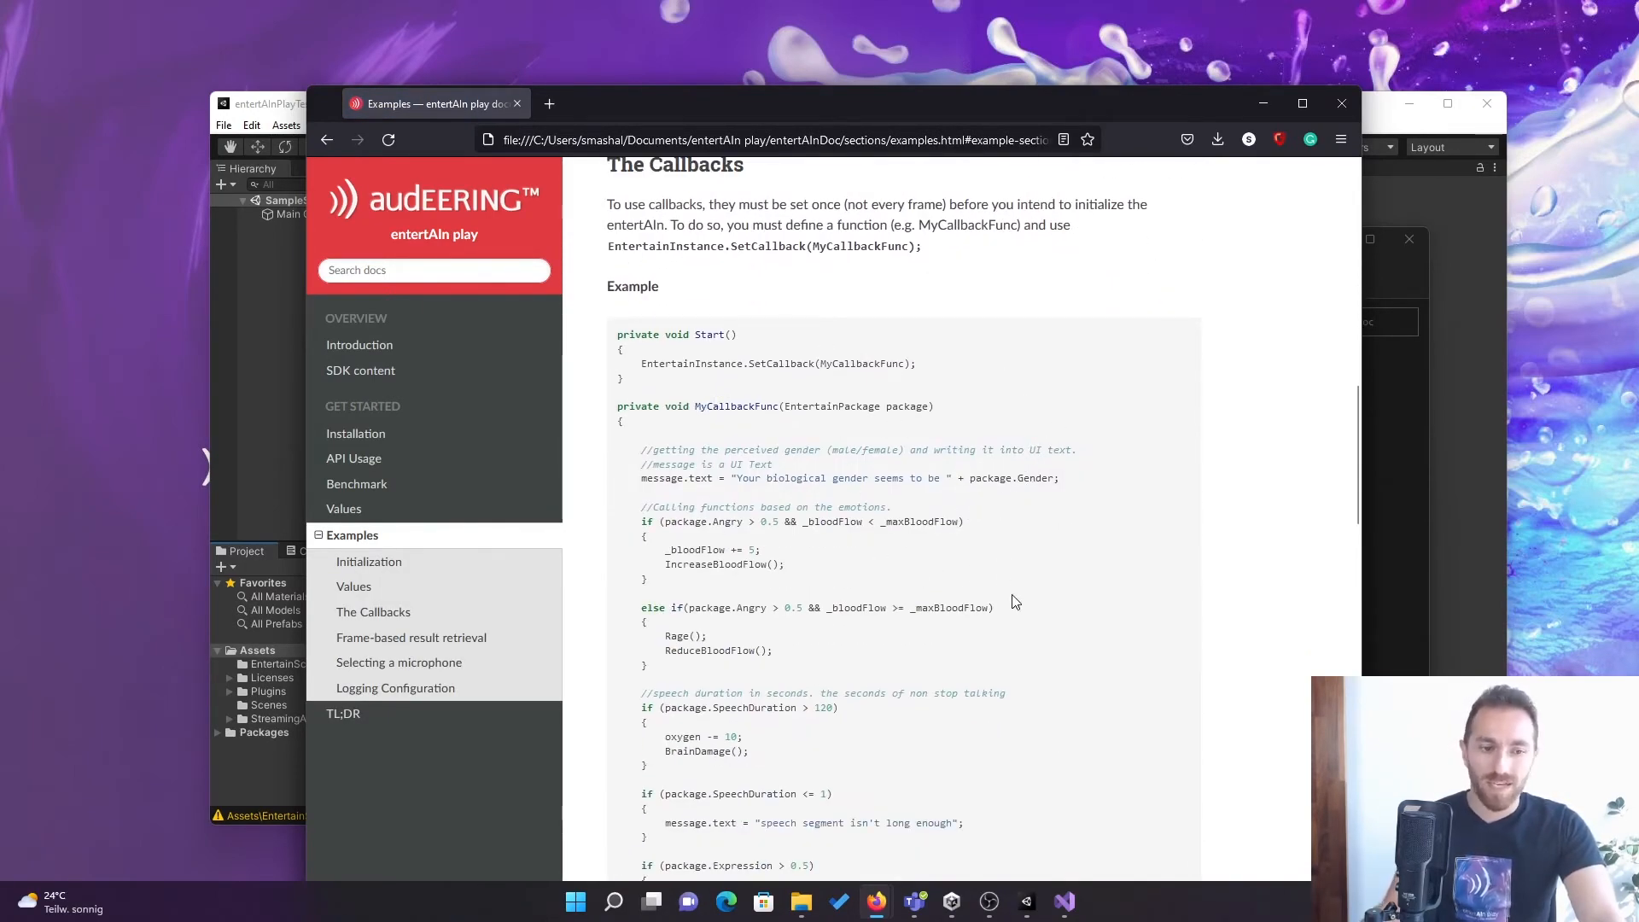
scroll(down, 3)
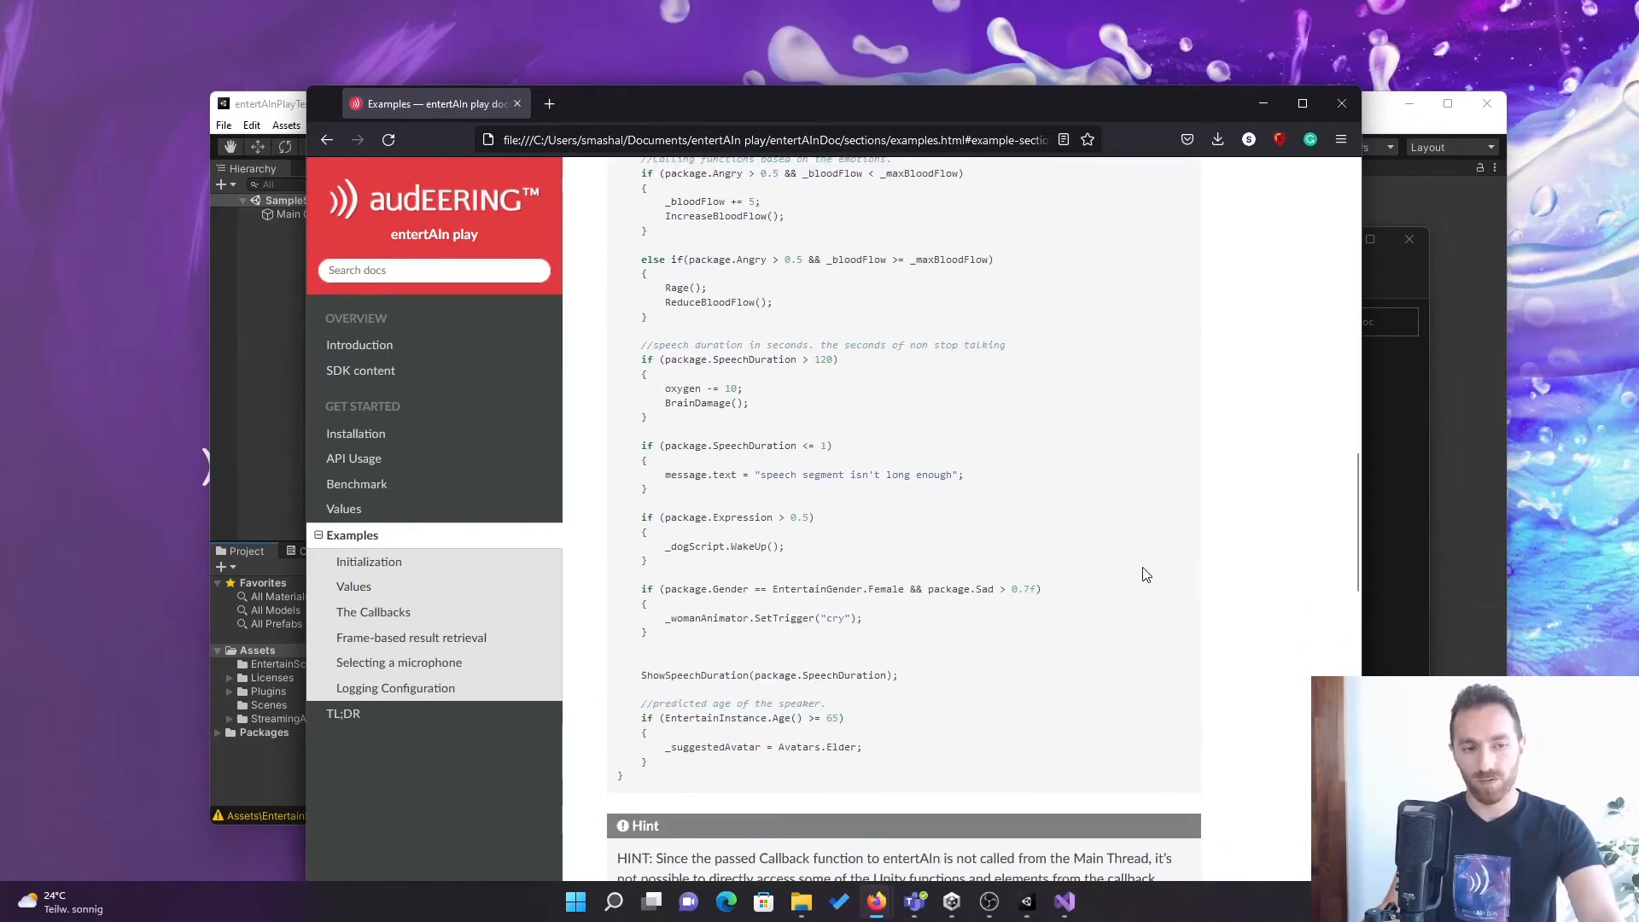